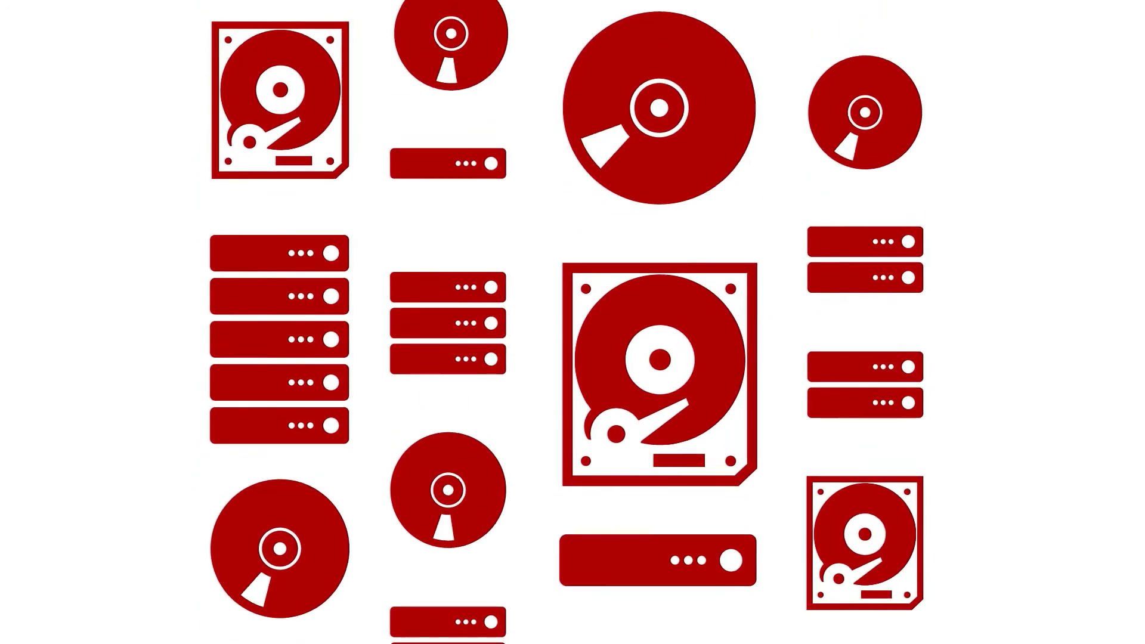
scroll(down, 3)
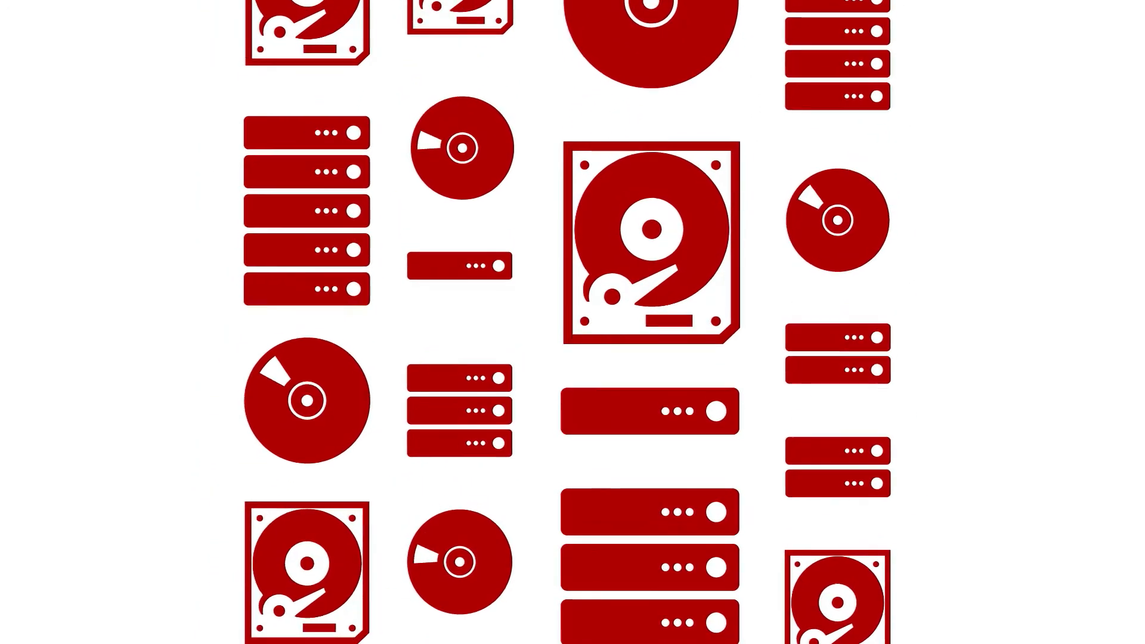
scroll(down, 3)
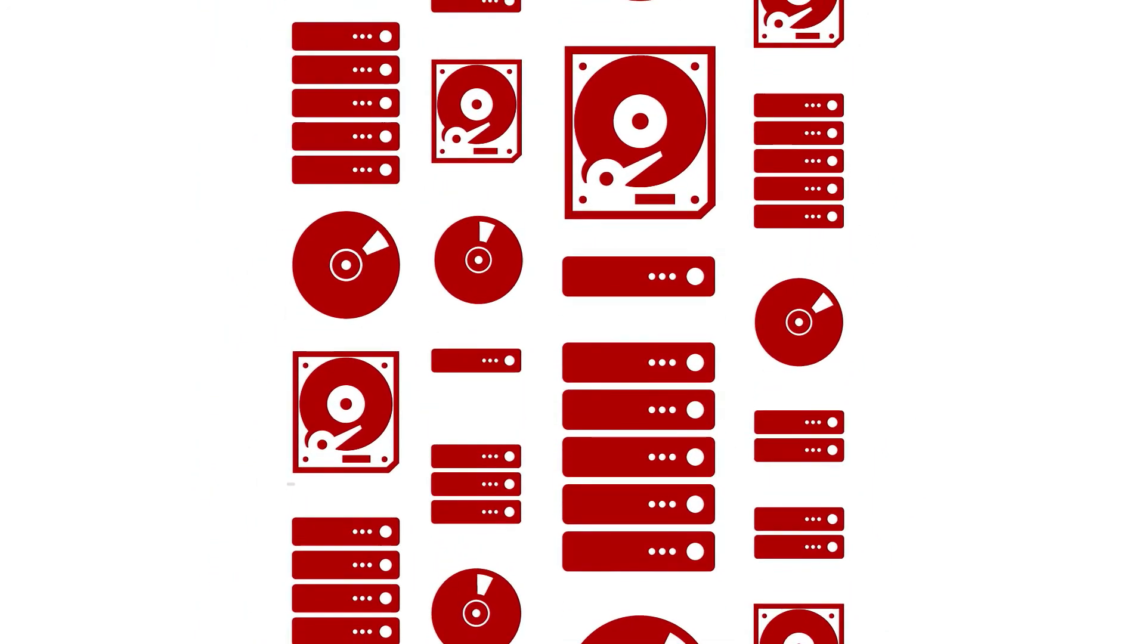